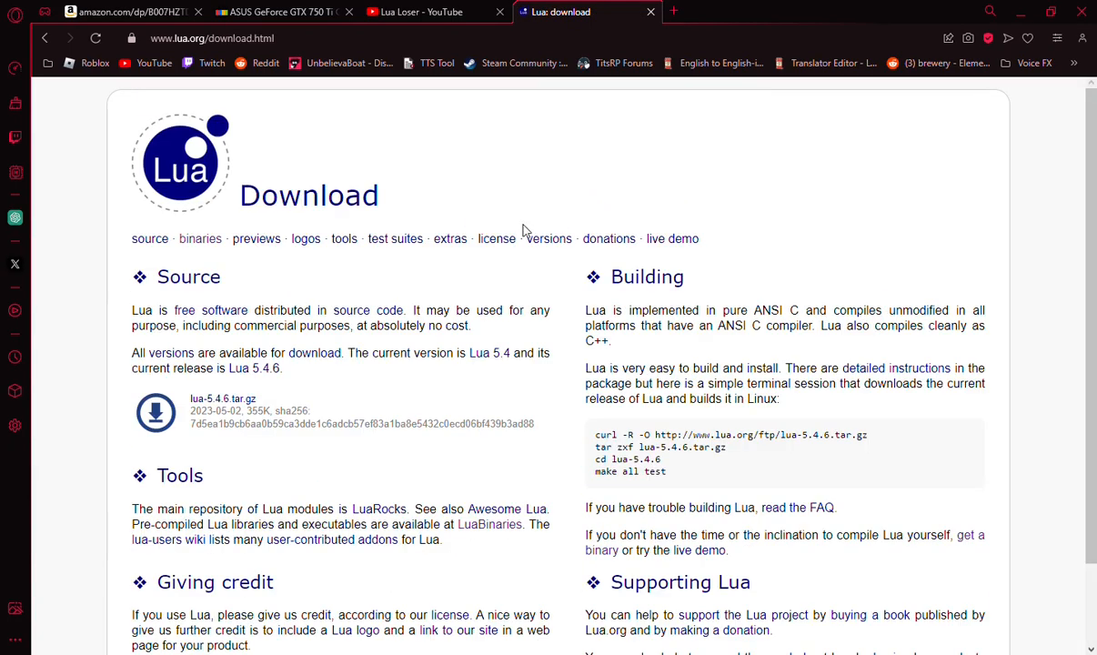
Follow the lua.org download page's 'get a binary' link to the LuaBinaries site.
scroll(down, 3)
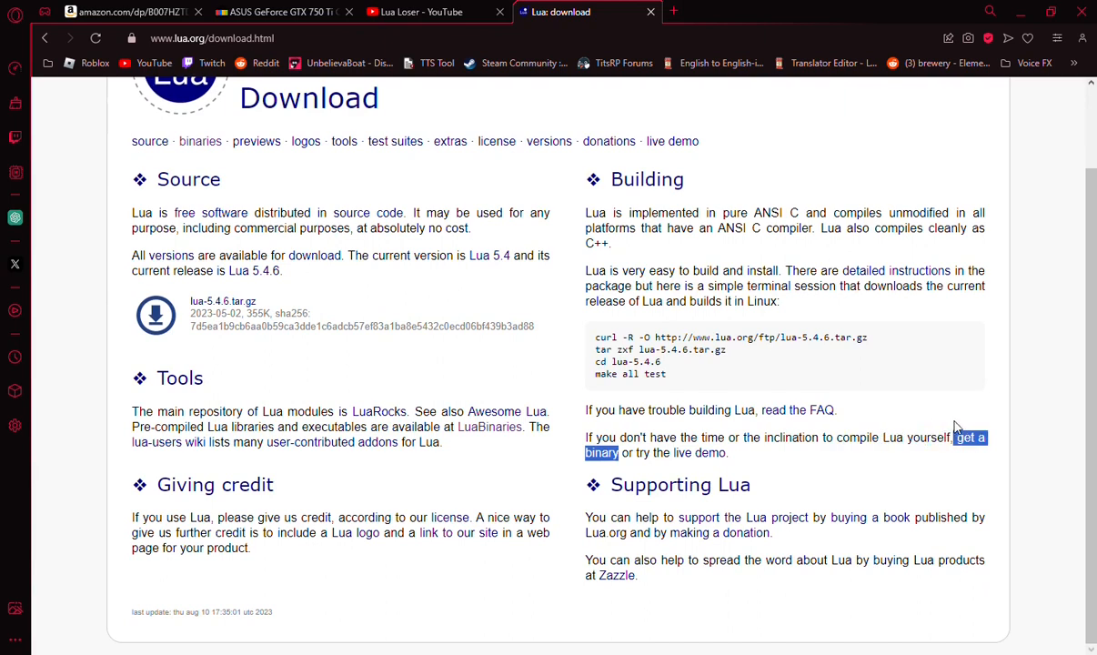
click(971, 436)
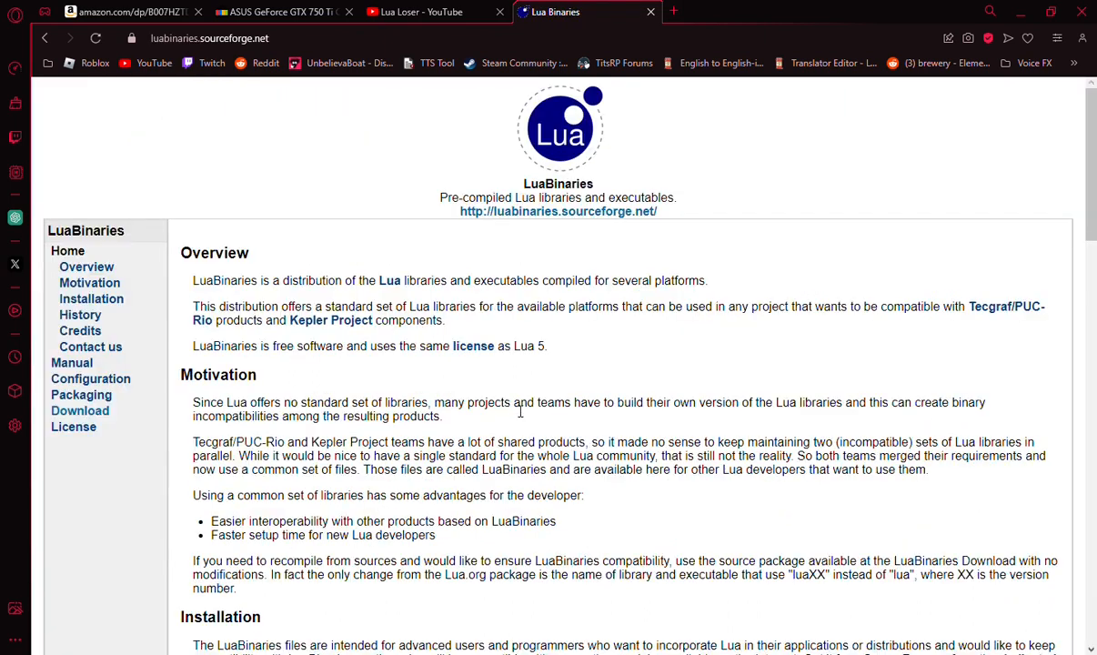
mouse_move(80, 411)
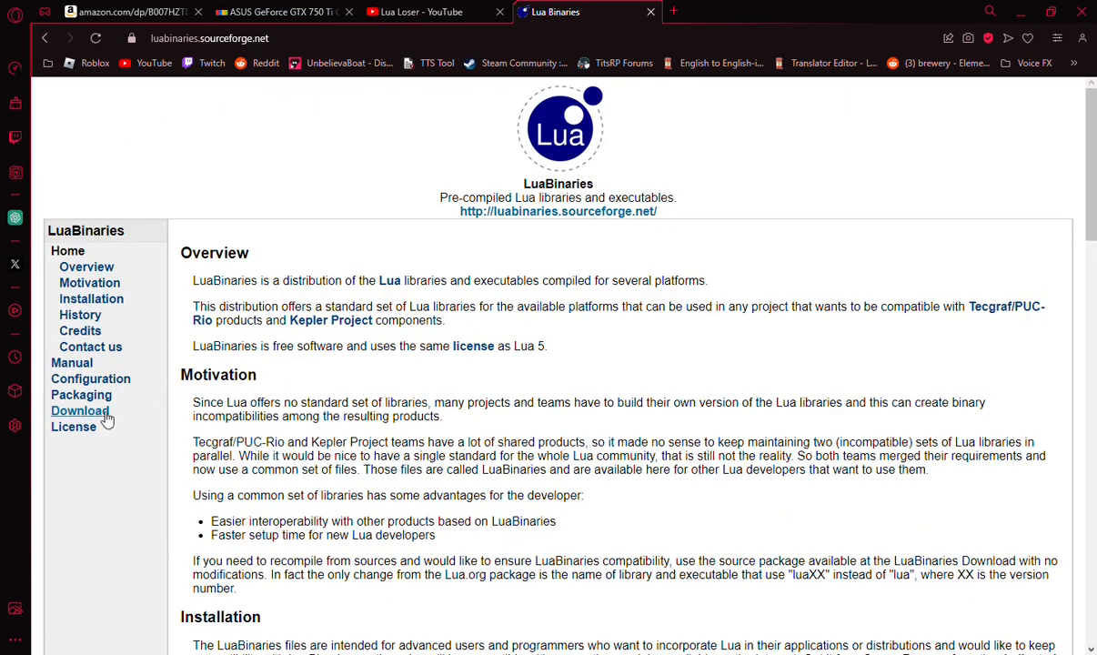
Show the LuaBinaries Download list with the lua-5.4.2 release files, including Win64 executables.
click(78, 411)
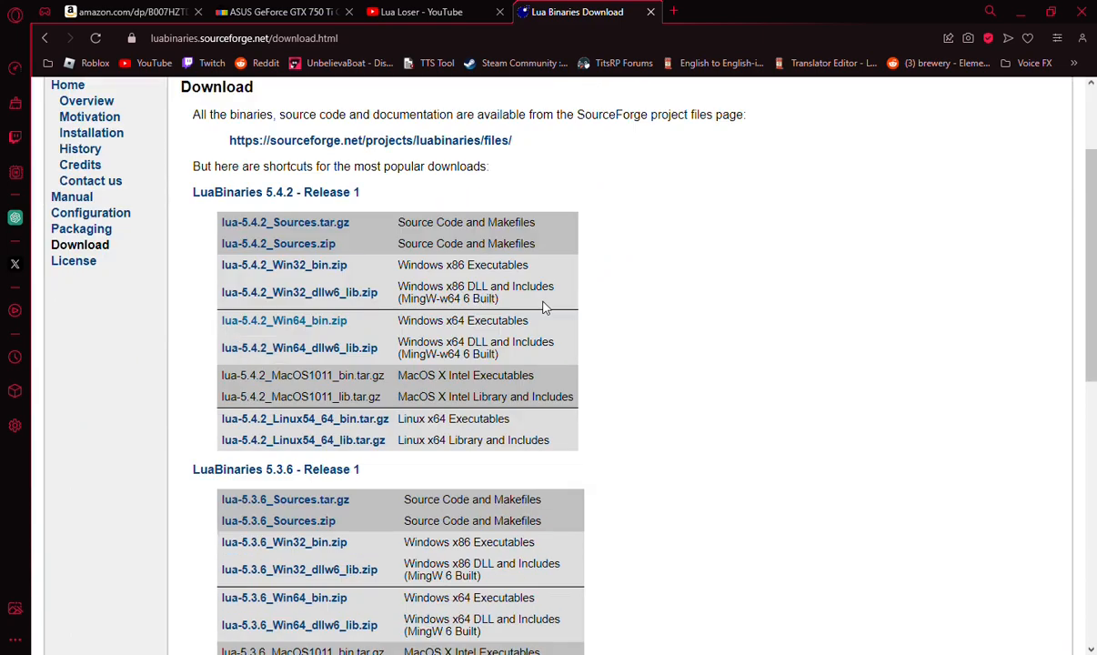
mouse_move(369, 334)
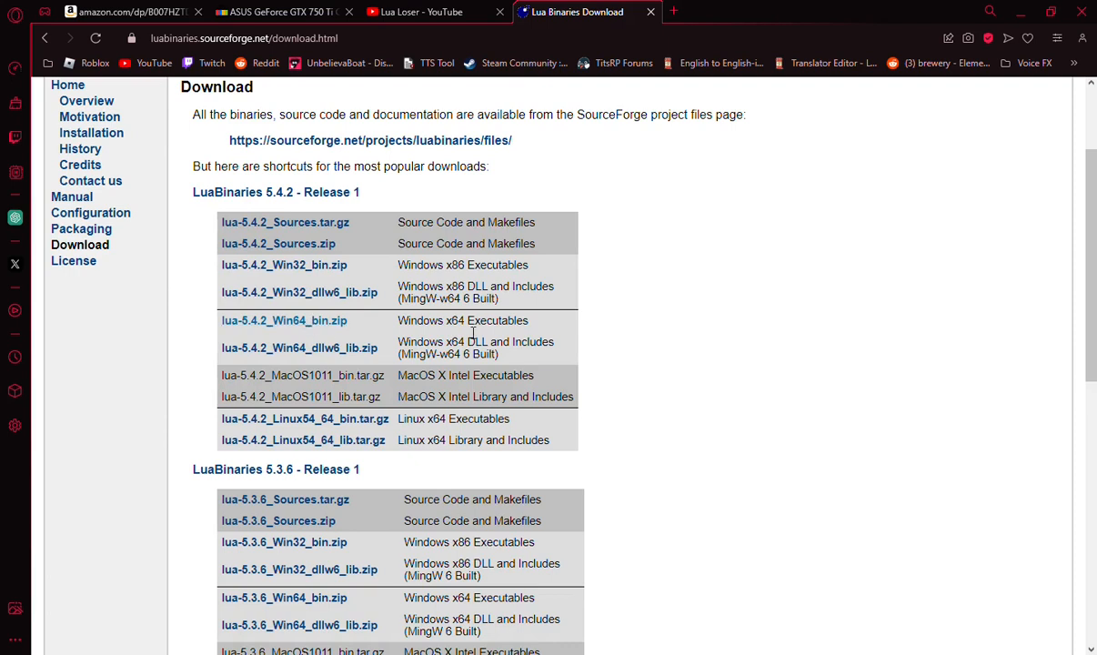
mouse_move(575, 449)
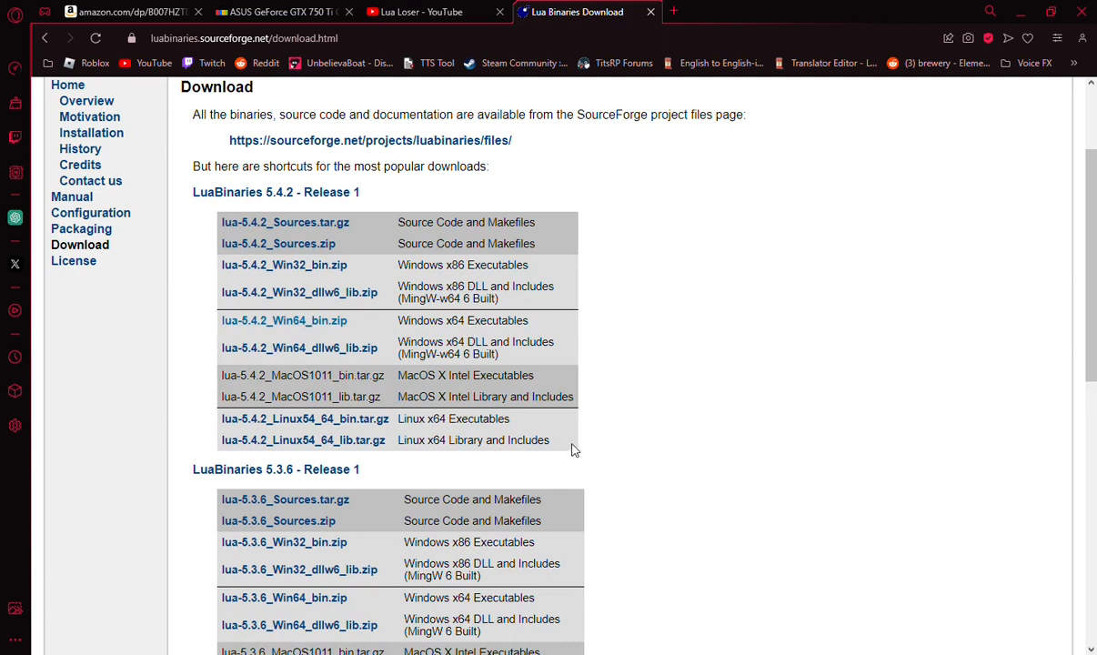
mouse_move(545, 375)
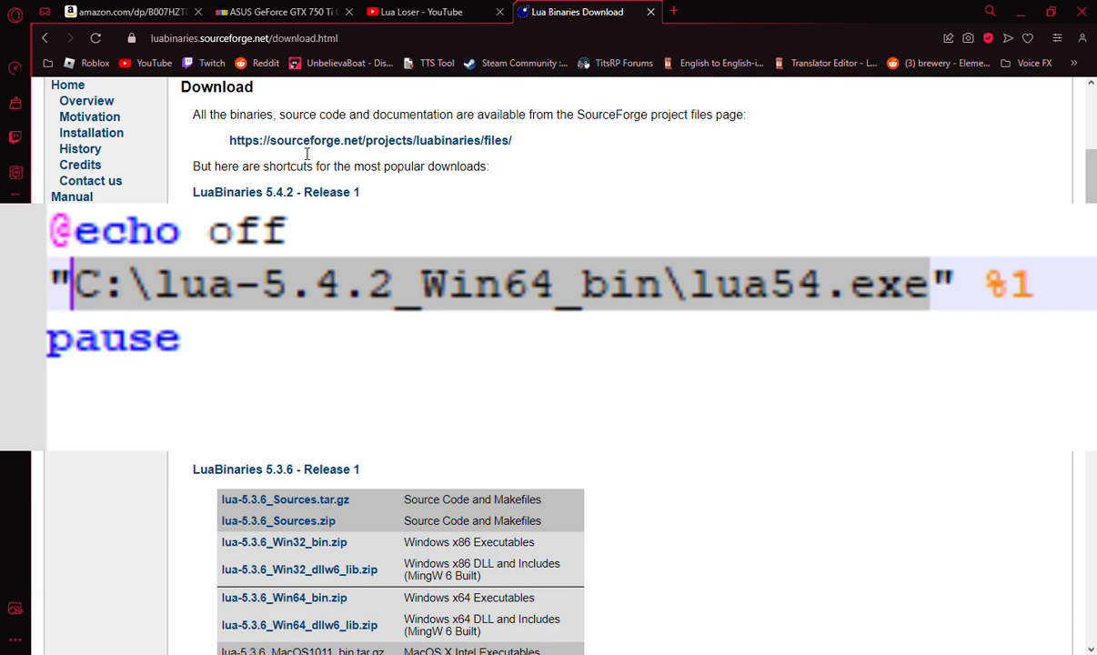
mouse_move(185, 99)
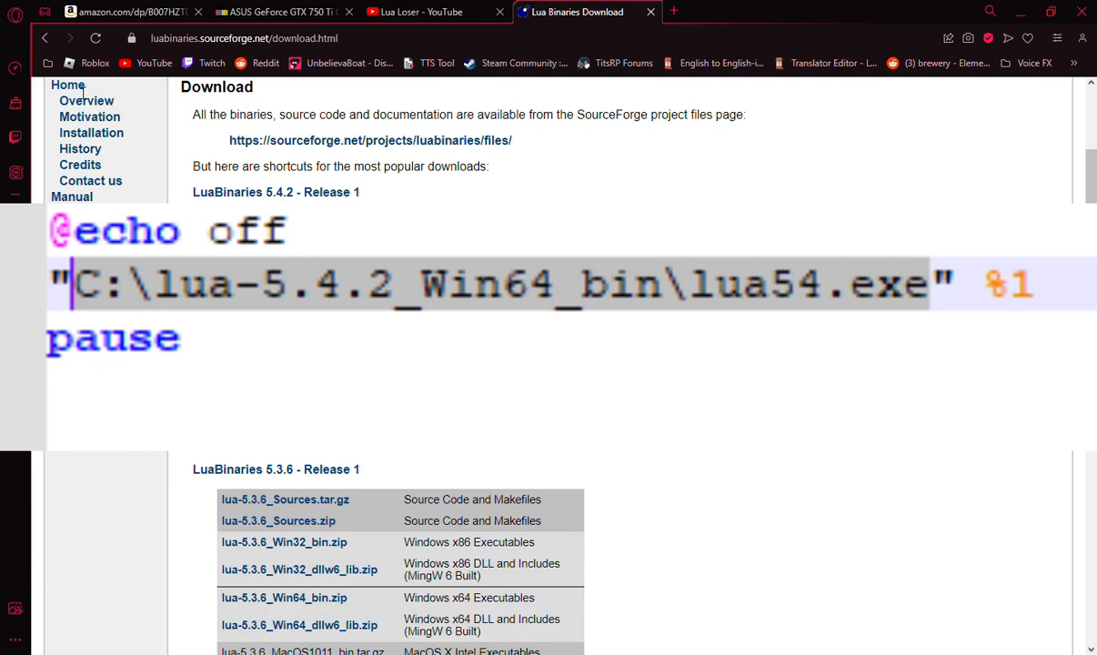
mouse_move(176, 102)
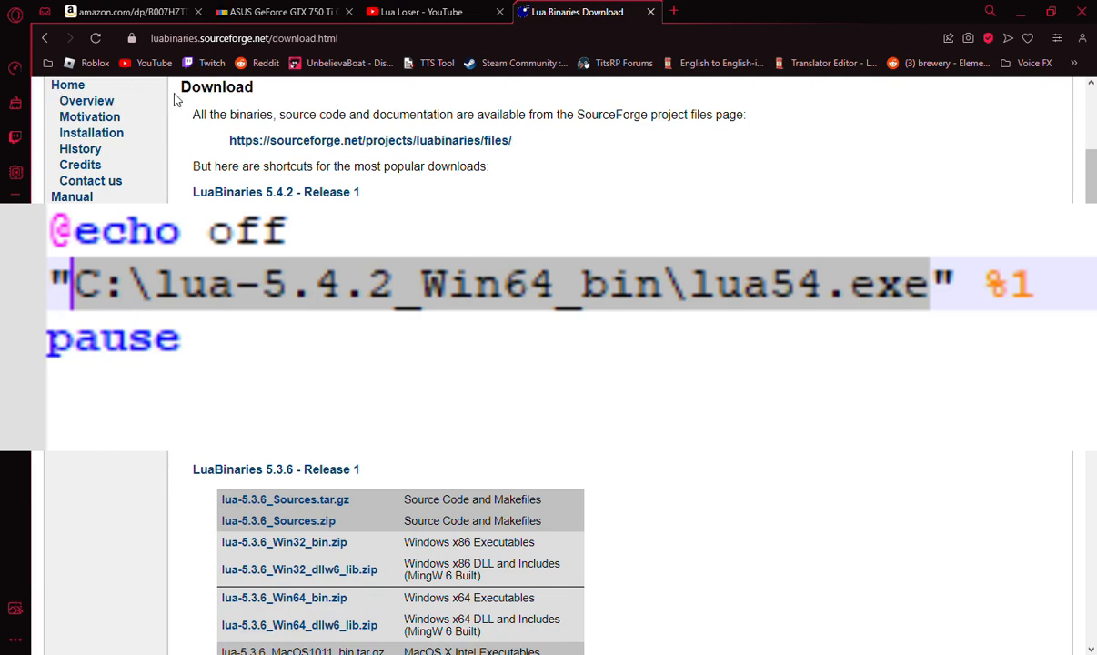
mouse_move(245, 100)
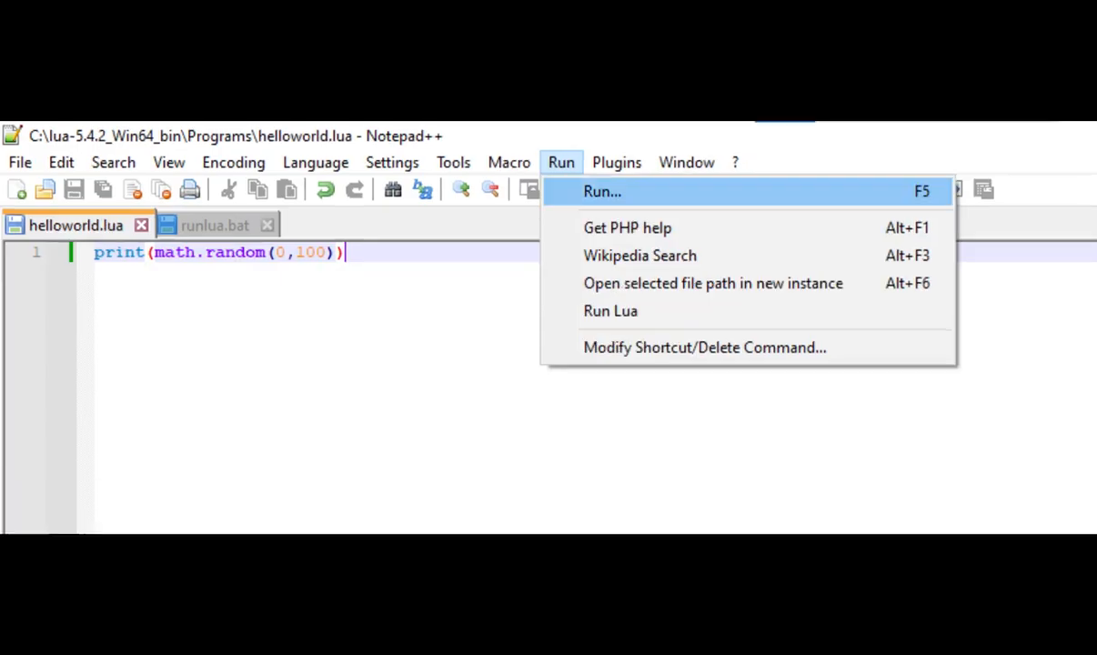
Point the Run command at runlua.bat and start saving it as a named shortcut.
click(602, 191)
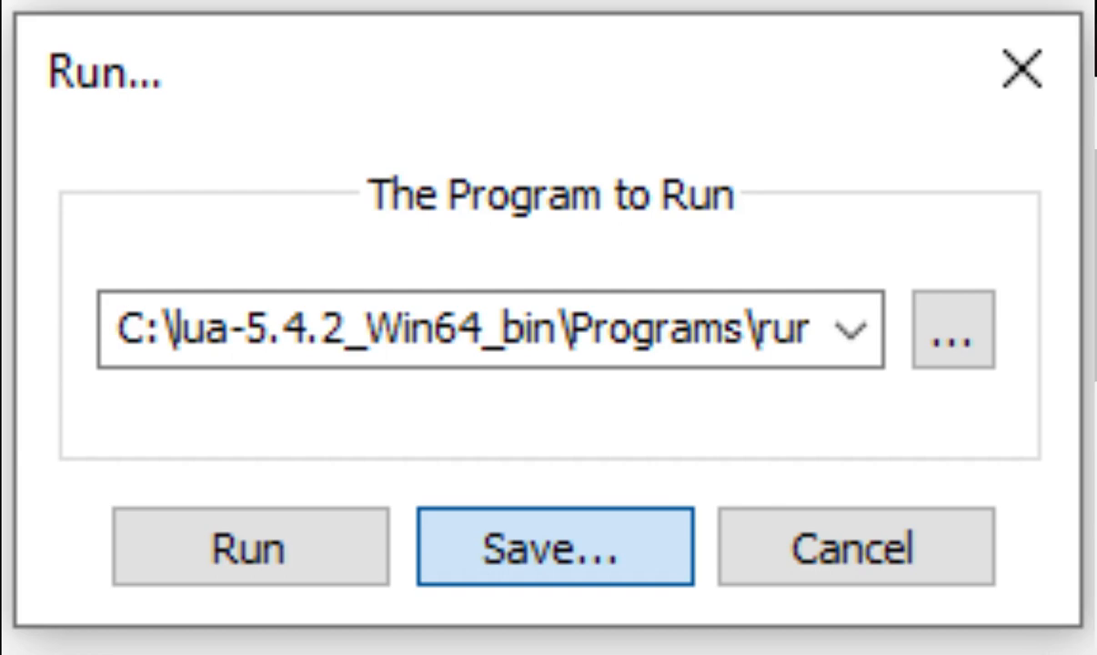
click(556, 547)
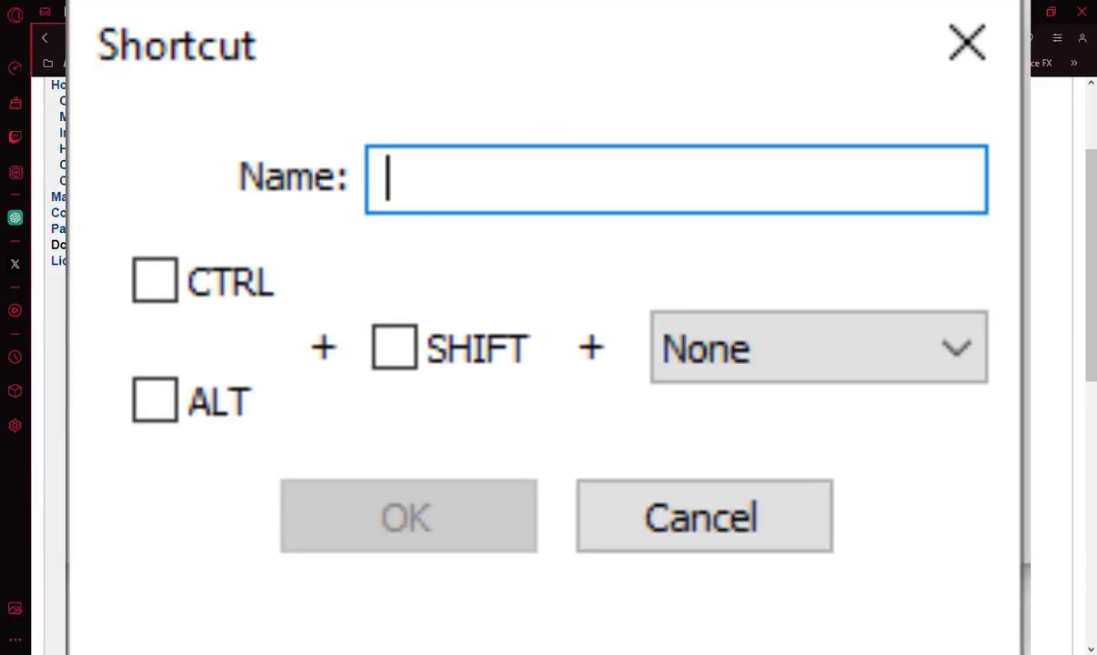